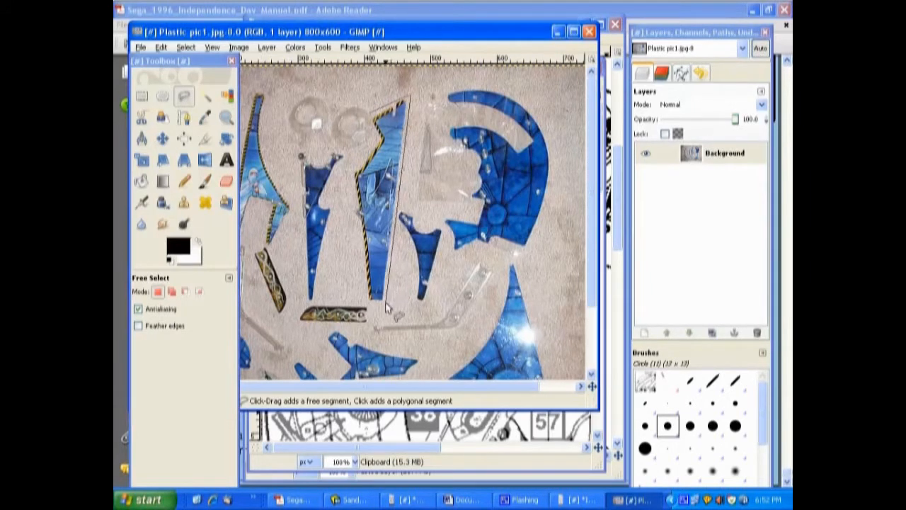
Outline the long blue plastic piece with a closed freehand selection
left_click(382, 312)
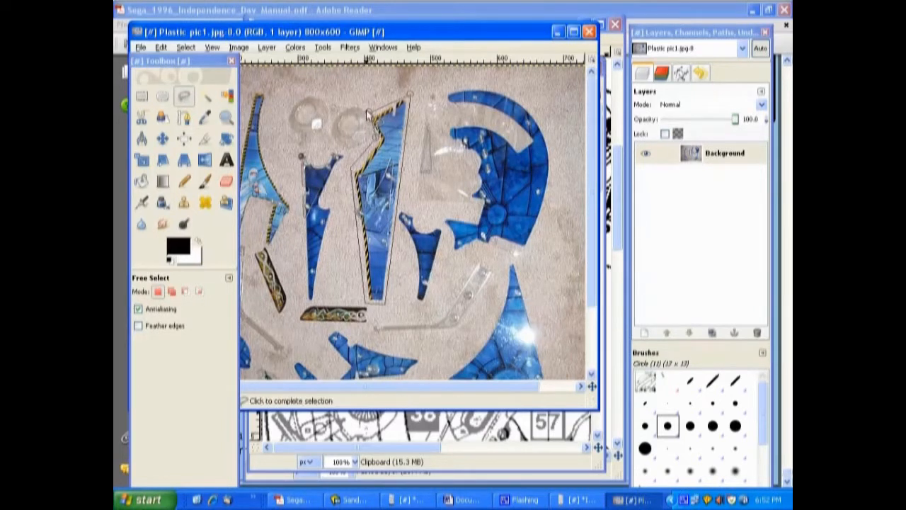
left_click(369, 116)
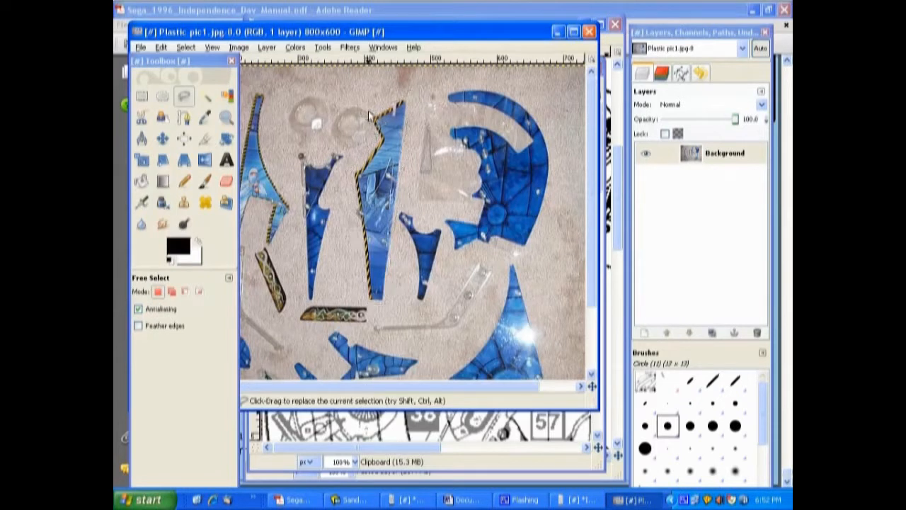
left_click(361, 142)
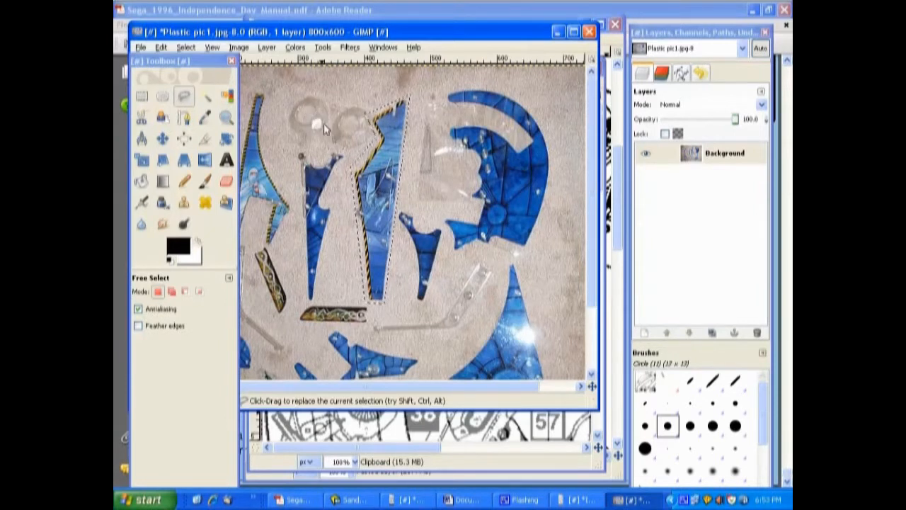
left_click(161, 48)
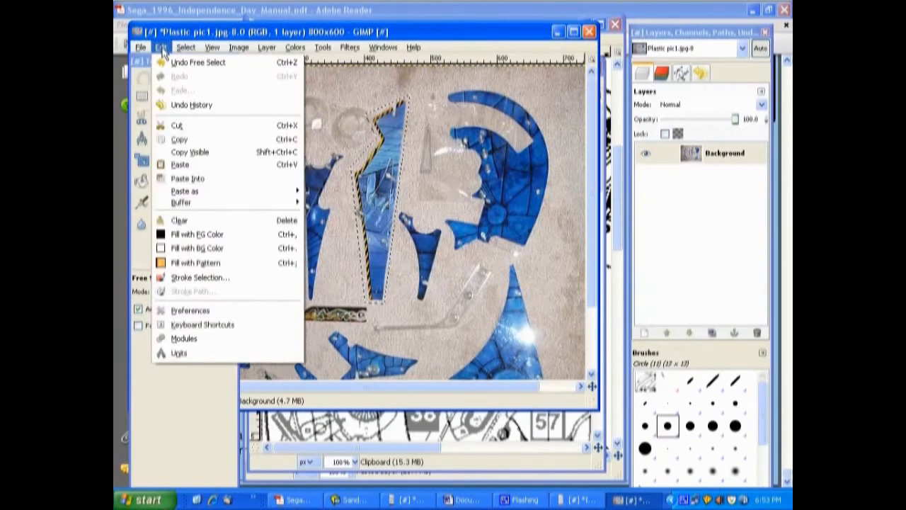
Copy the selected blue piece and paste it as a new layer in 3D-guide.jpg
left_click(178, 139)
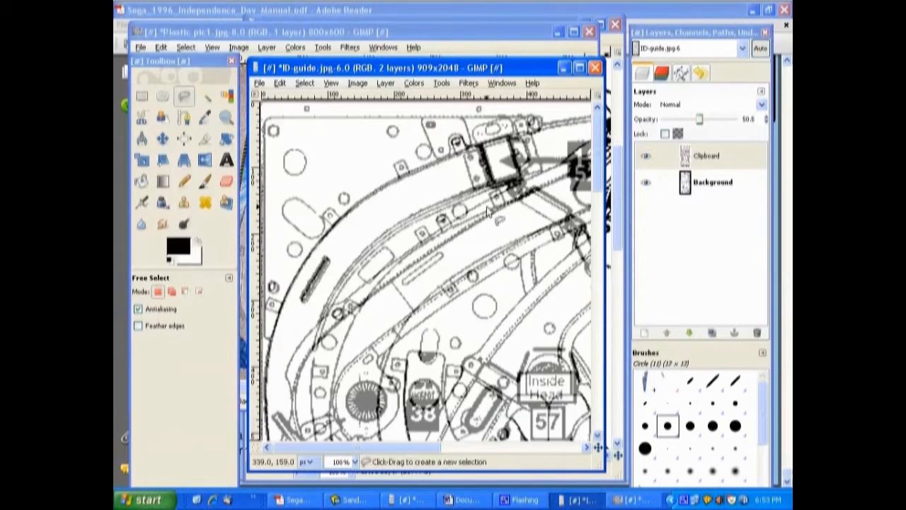
left_click(279, 83)
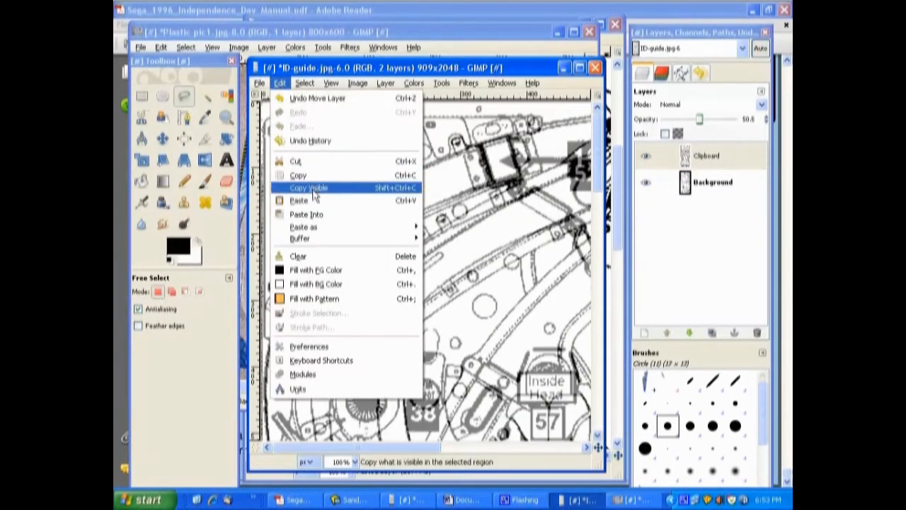
mouse_move(303, 226)
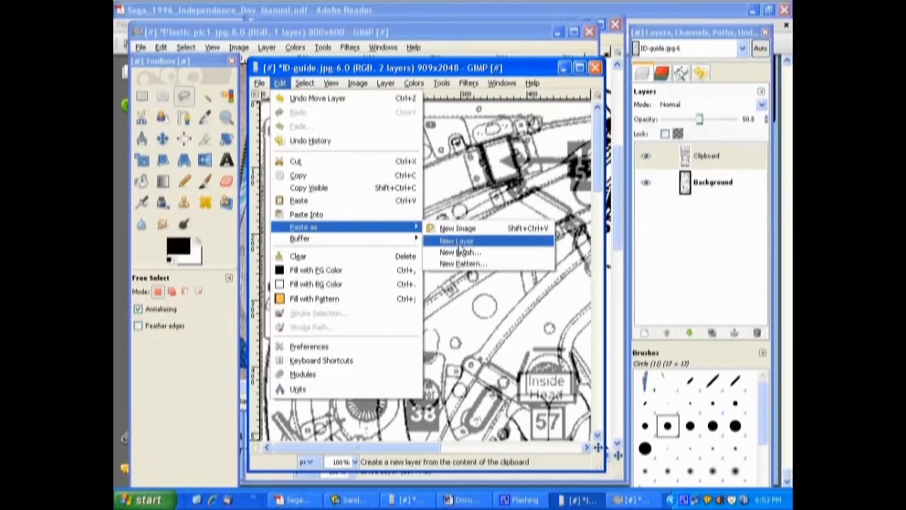
left_click(456, 241)
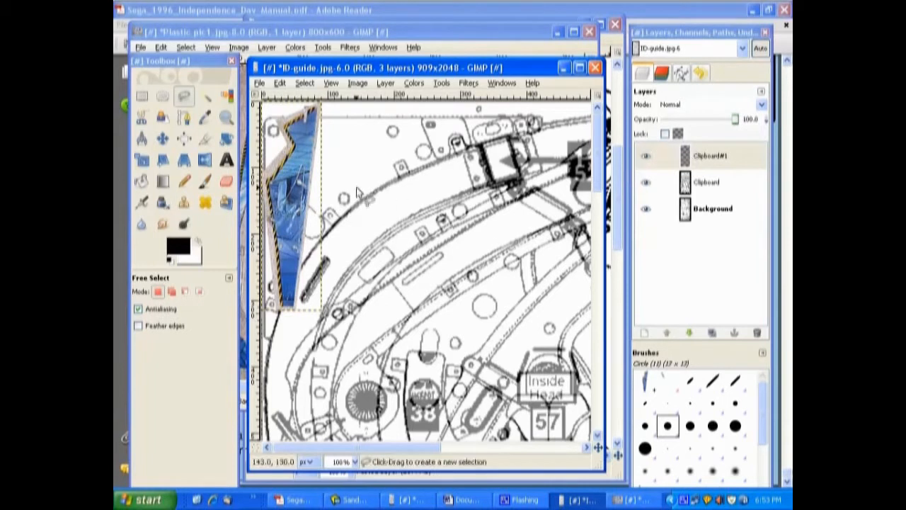
mouse_move(410, 212)
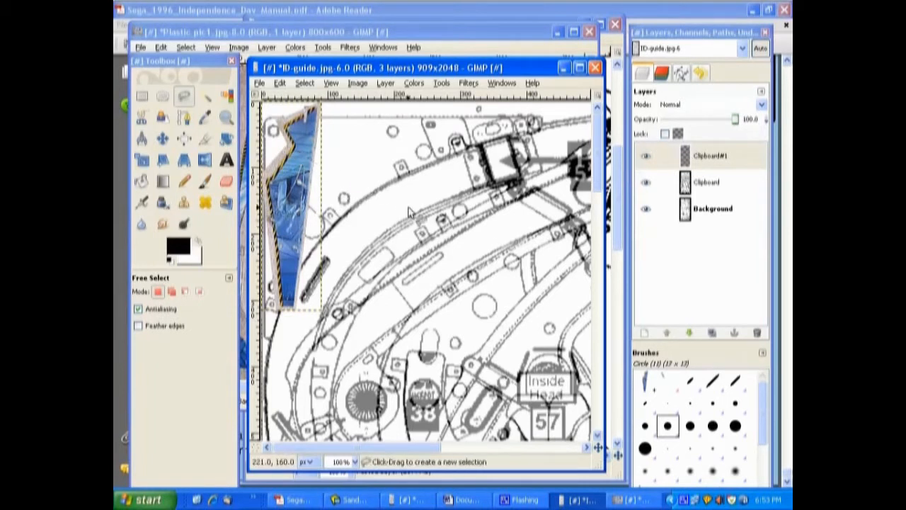
mouse_move(161, 138)
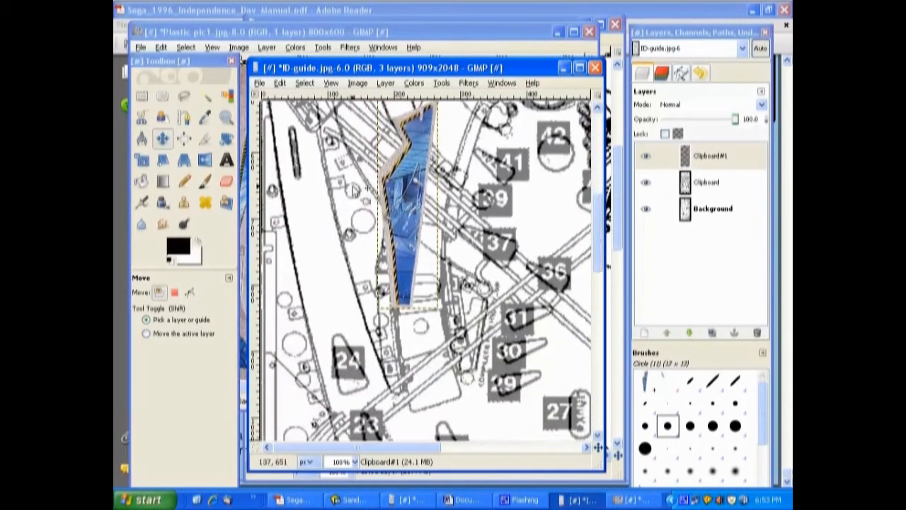
mouse_move(282, 140)
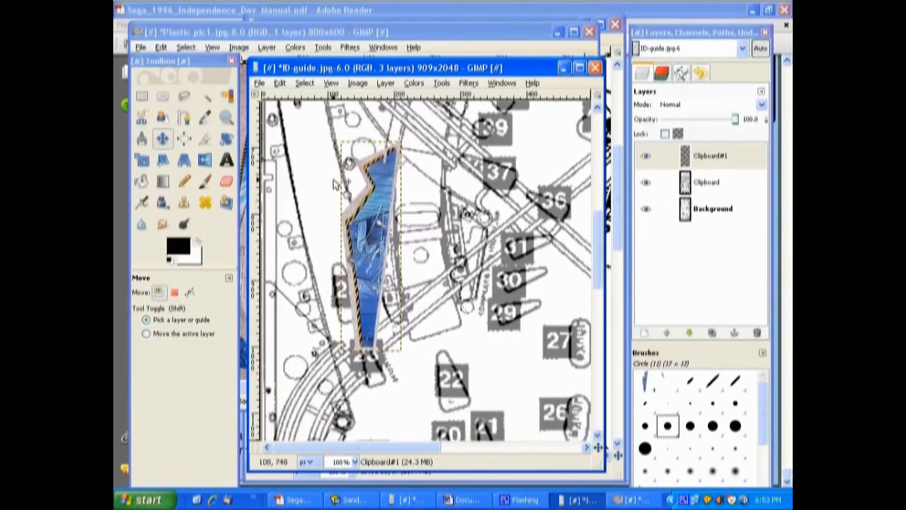
mouse_move(425, 268)
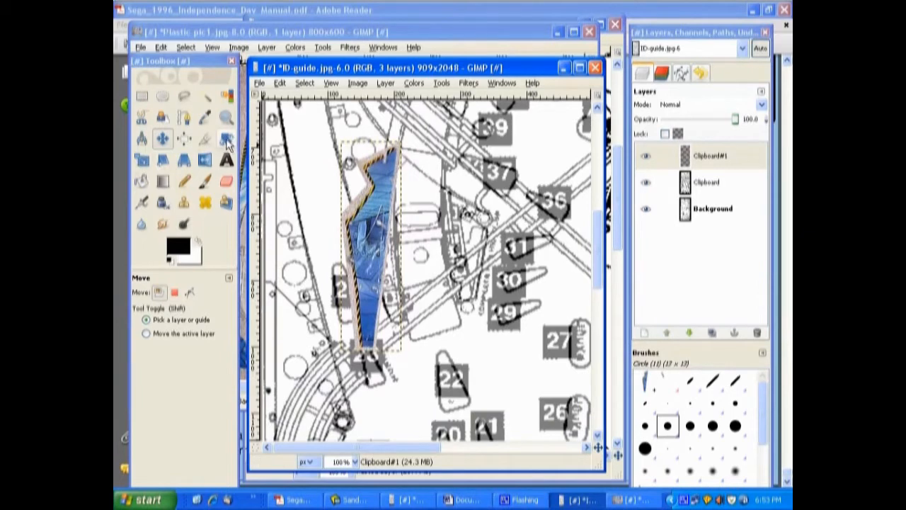
Try a rotation angle on the blue piece layer, then cancel it and leave the layer upright
left_click(226, 139)
type("180")
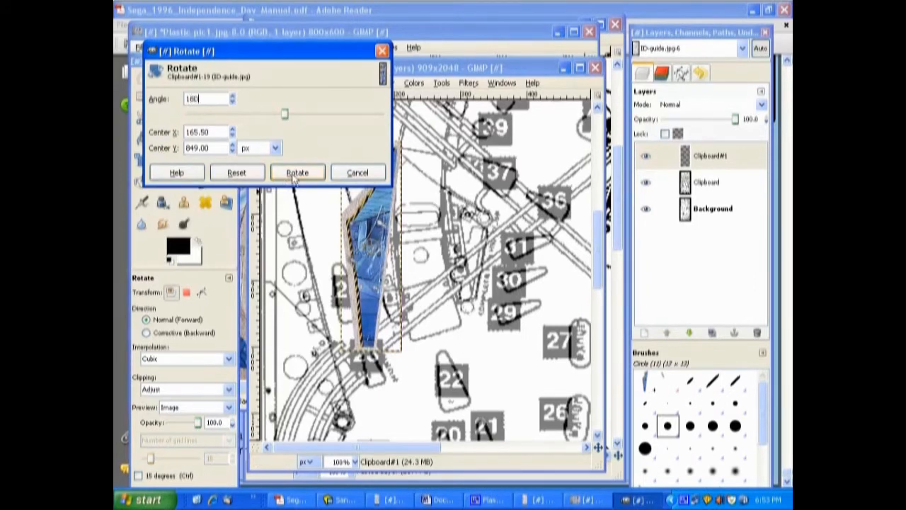
left_click(297, 173)
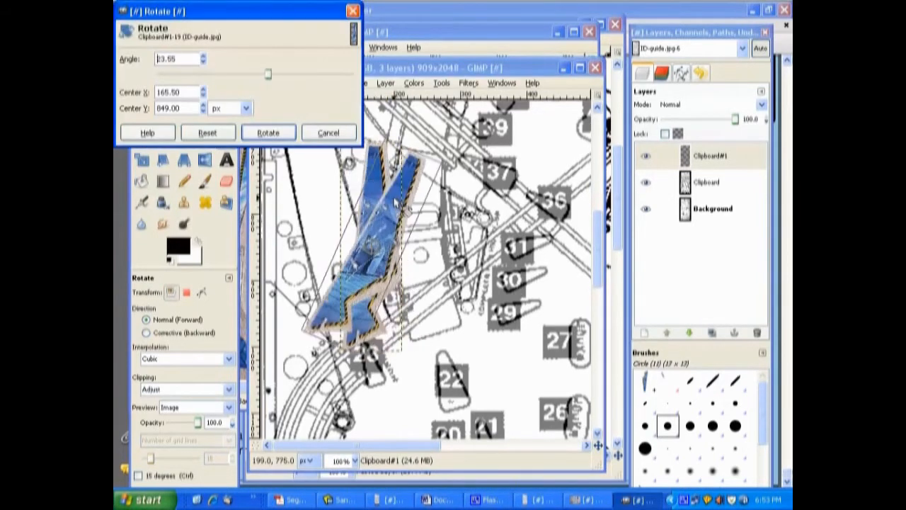
left_click(268, 133)
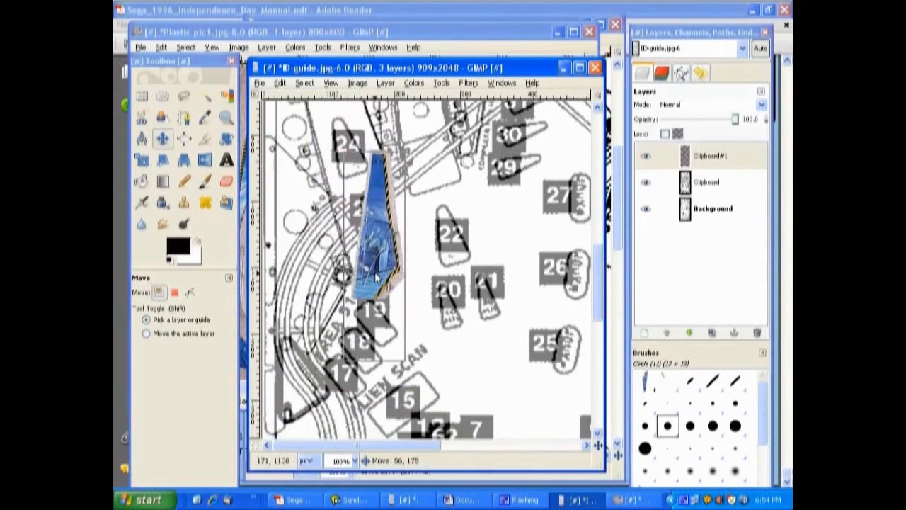
scroll("down", 3)
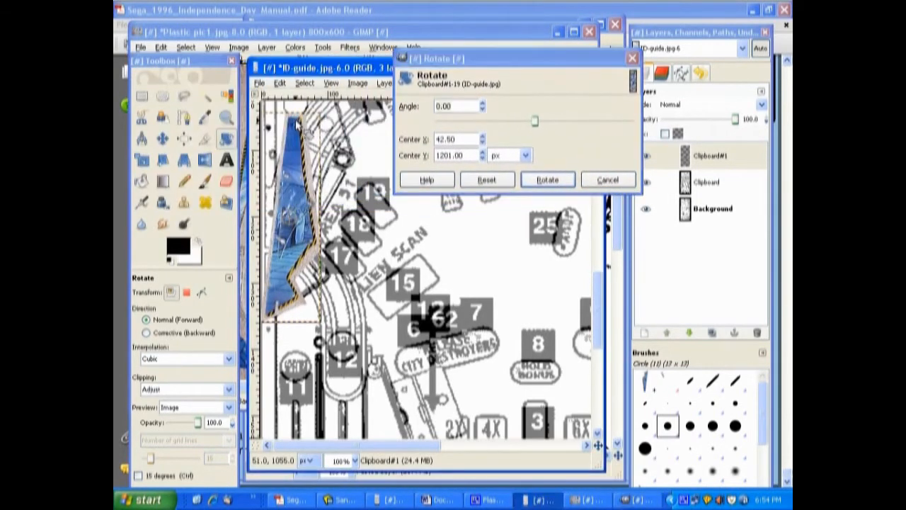
Rotate the blue piece layer about −6.25 degrees to follow the left guide lines
left_click_drag(535, 122, 532, 121)
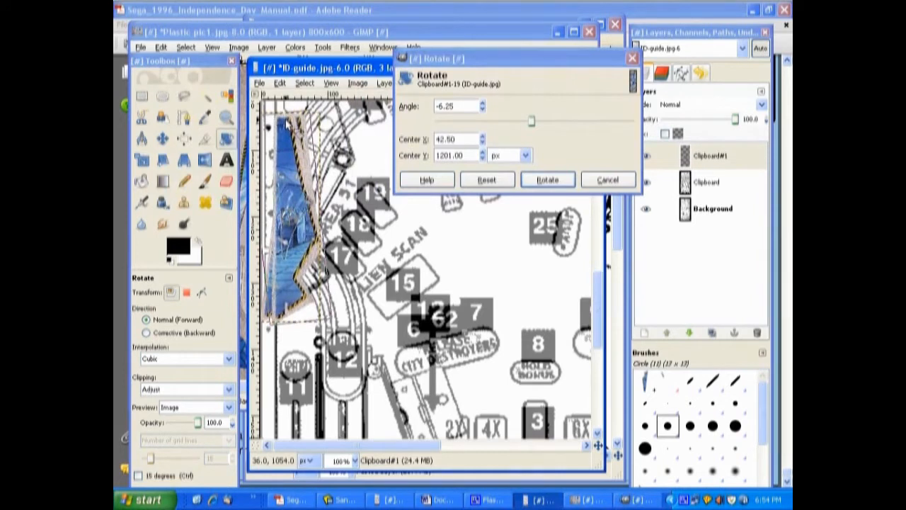
left_click(547, 178)
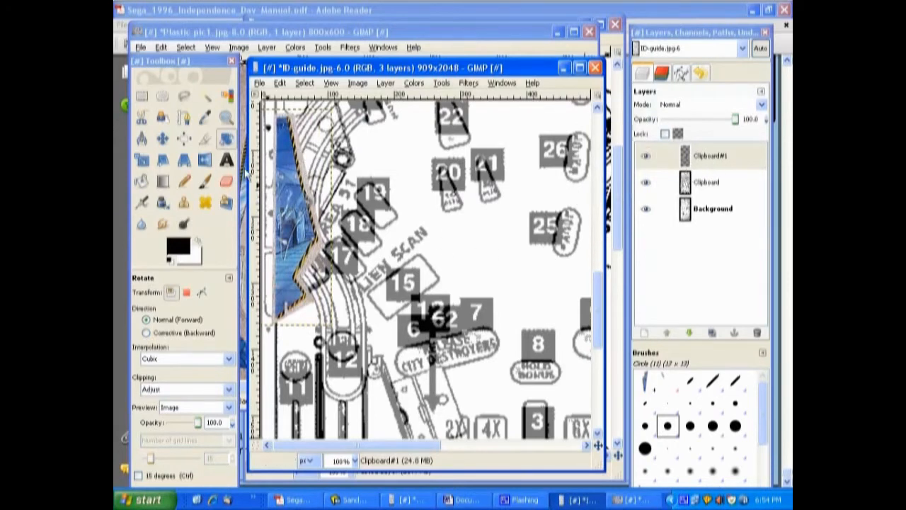
Set the blue piece layer's opacity to about 57.8% so the guide lines show through
left_click_drag(740, 119, 722, 119)
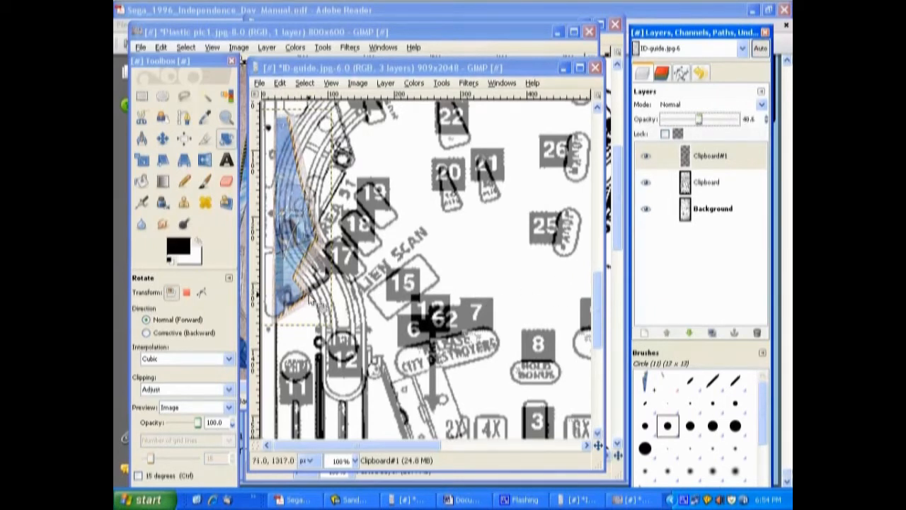
left_click(161, 139)
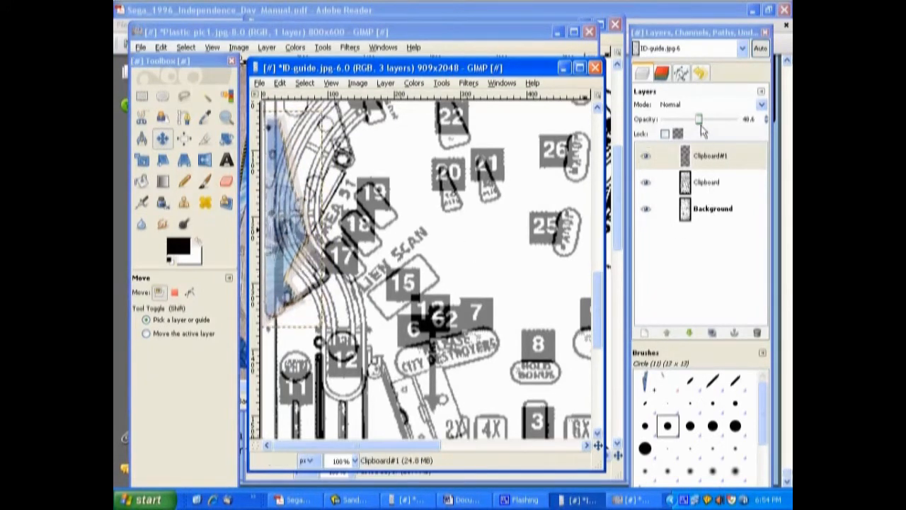
left_click_drag(680, 119, 701, 119)
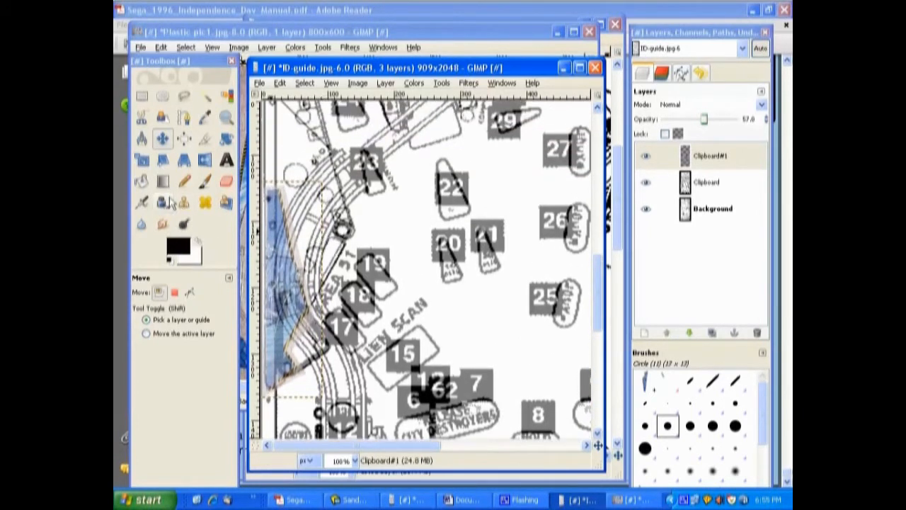
mouse_move(142, 159)
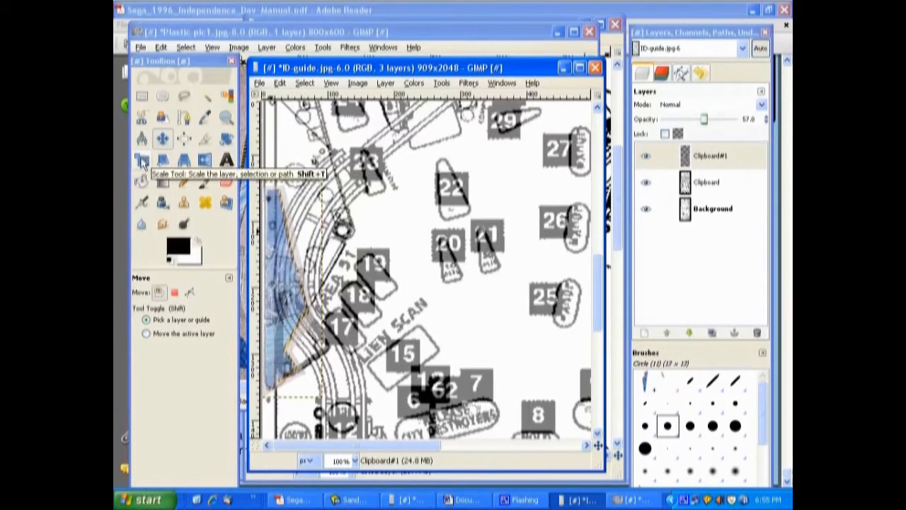
Enlarge the Clipboard#1 layer with the Scale tool toward the guide's size
left_click(142, 160)
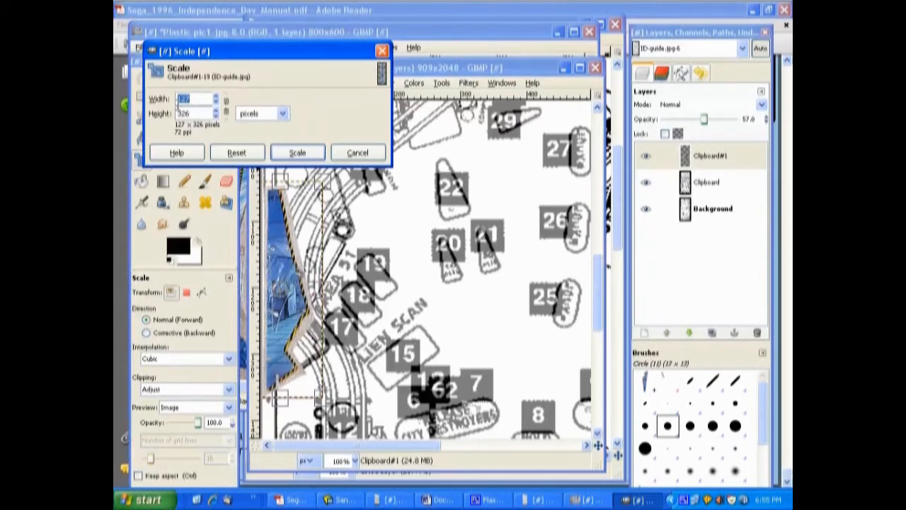
mouse_move(193, 58)
type("250")
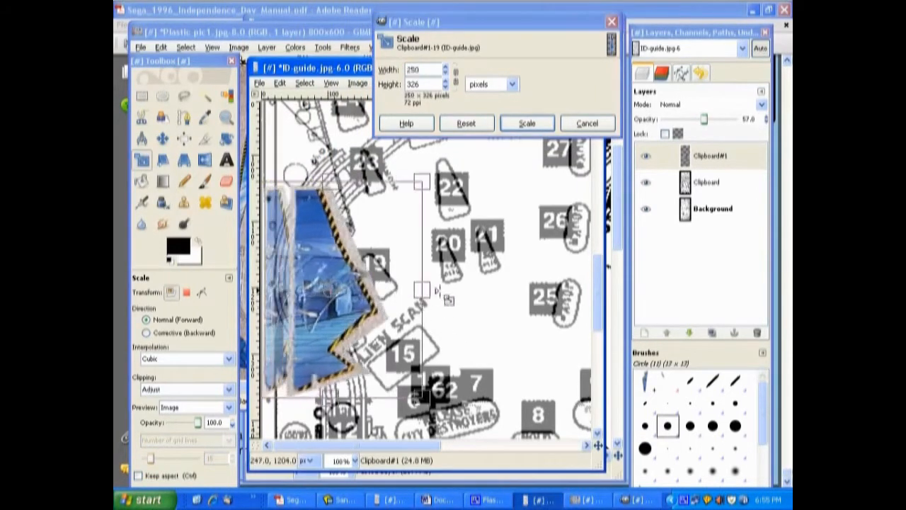
left_click_drag(422, 290, 517, 290)
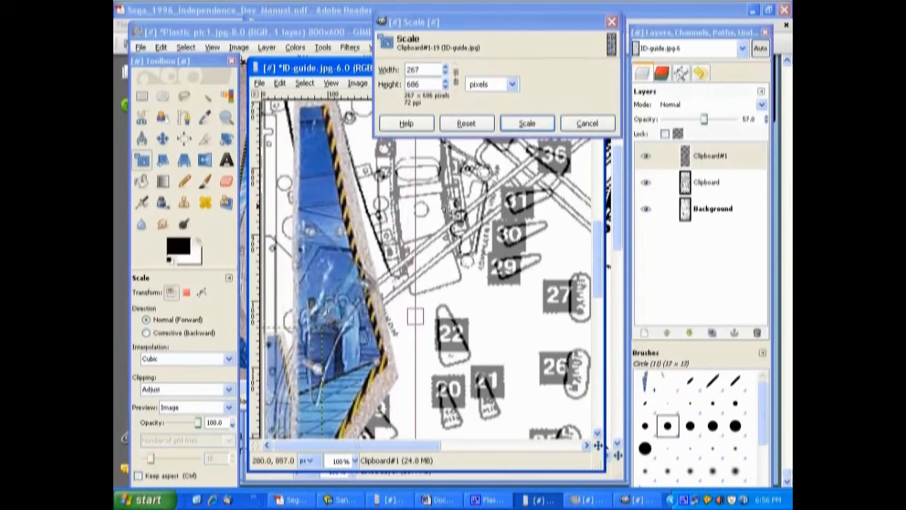
left_click(527, 122)
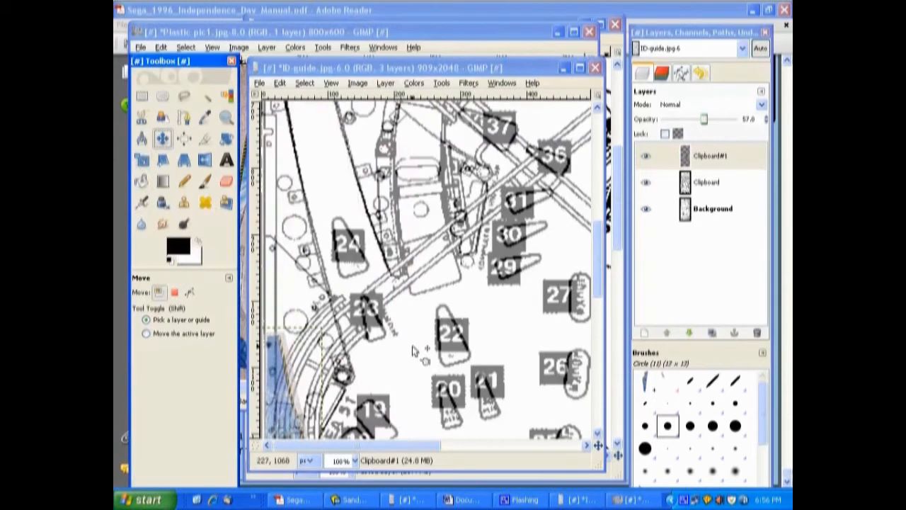
scroll("down", 3)
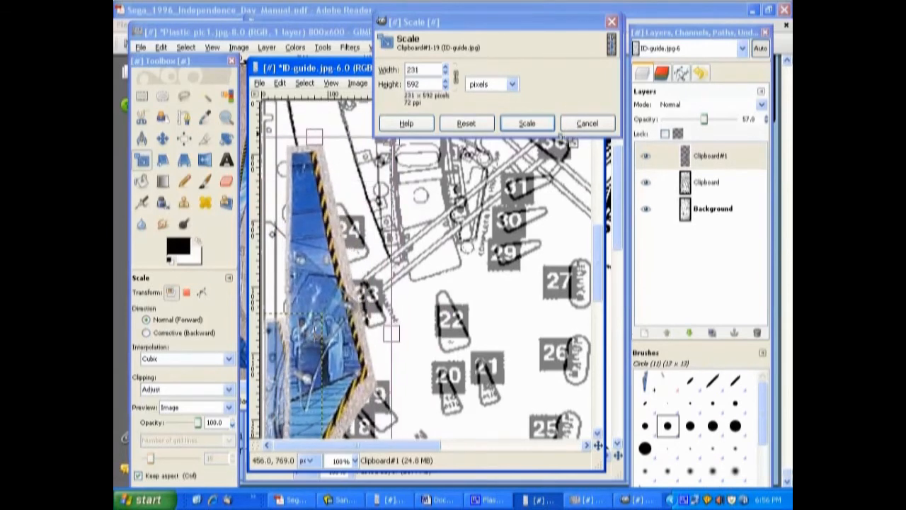
Scale the blue piece layer to about 279 × 716 pixels and apply it
left_click_drag(391, 332, 424, 292)
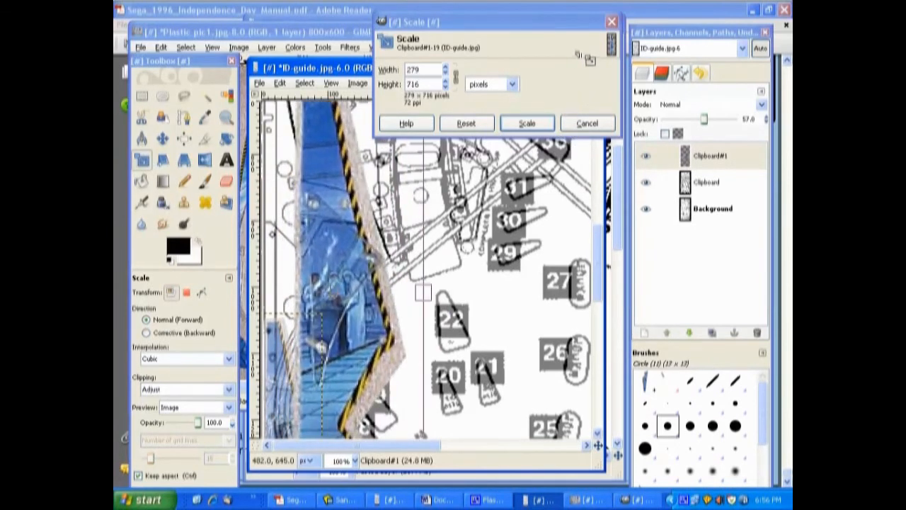
left_click(527, 123)
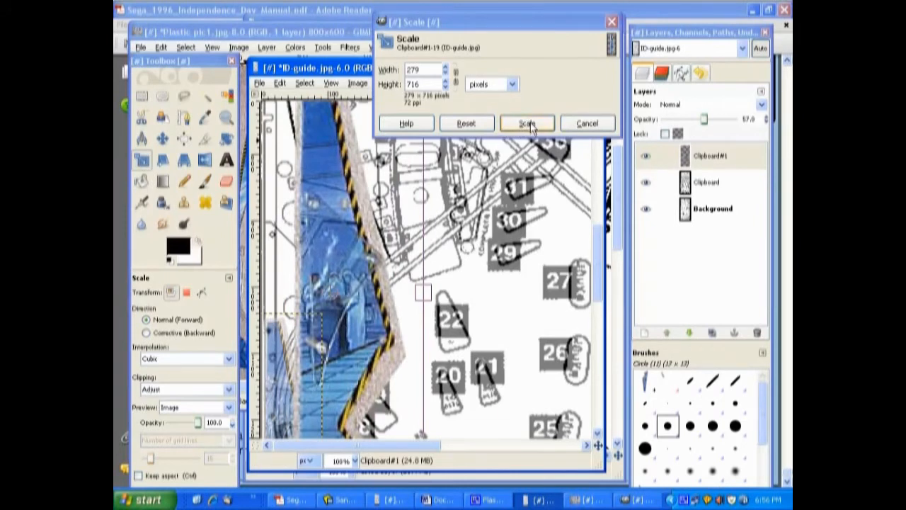
left_click(526, 123)
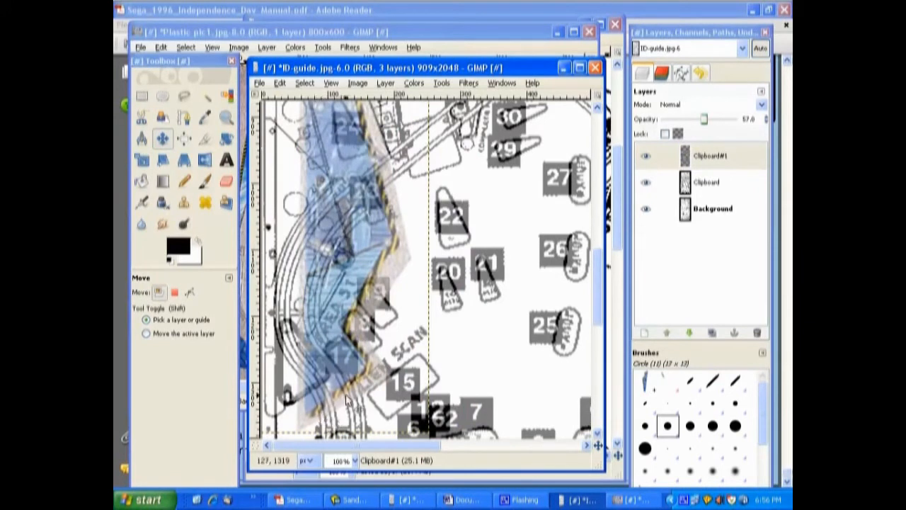
mouse_move(318, 419)
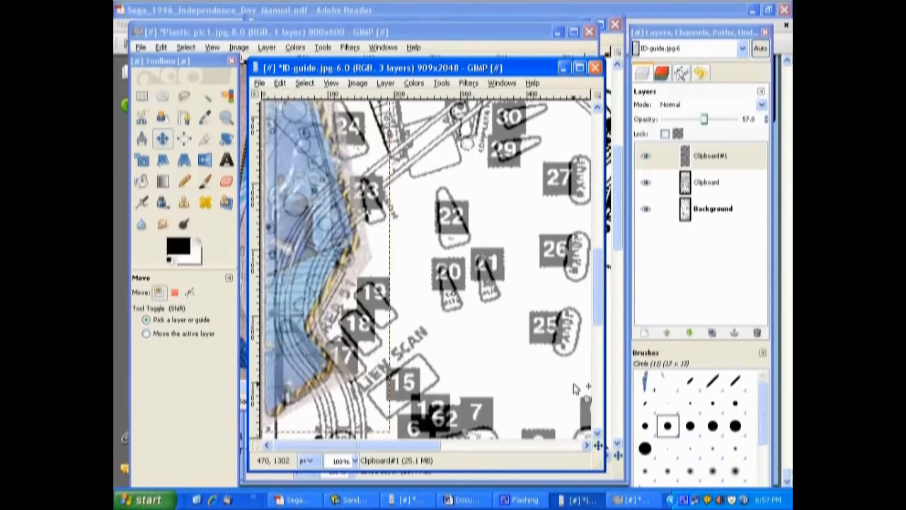
Scroll the view to check the blue piece's alignment with the left guide lines
scroll("down", 3)
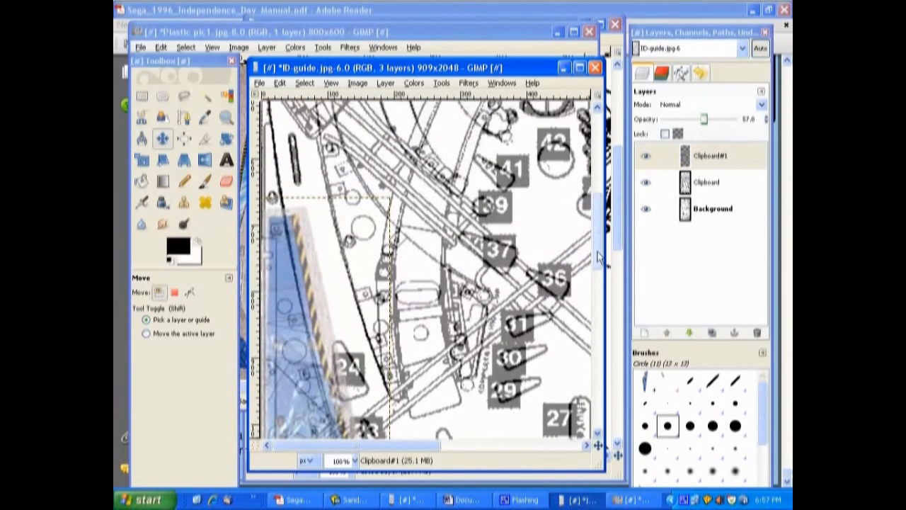
scroll("down", 3)
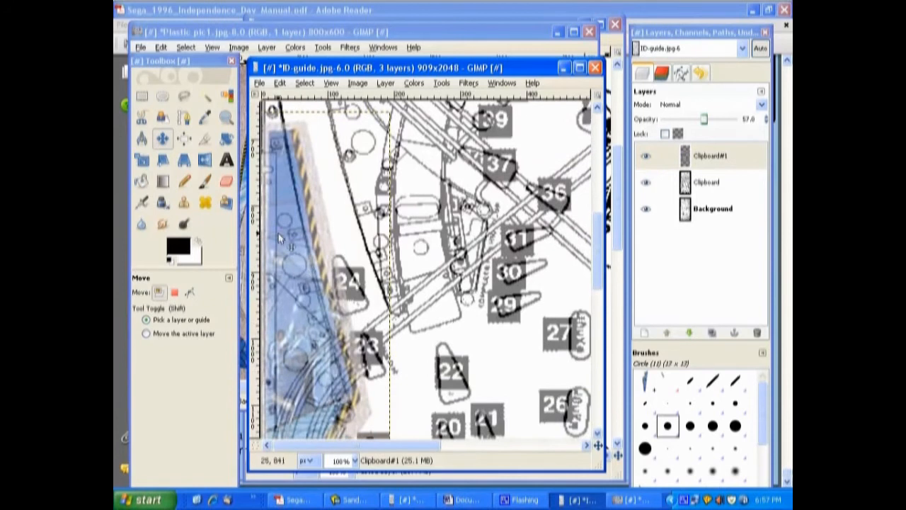
mouse_move(315, 191)
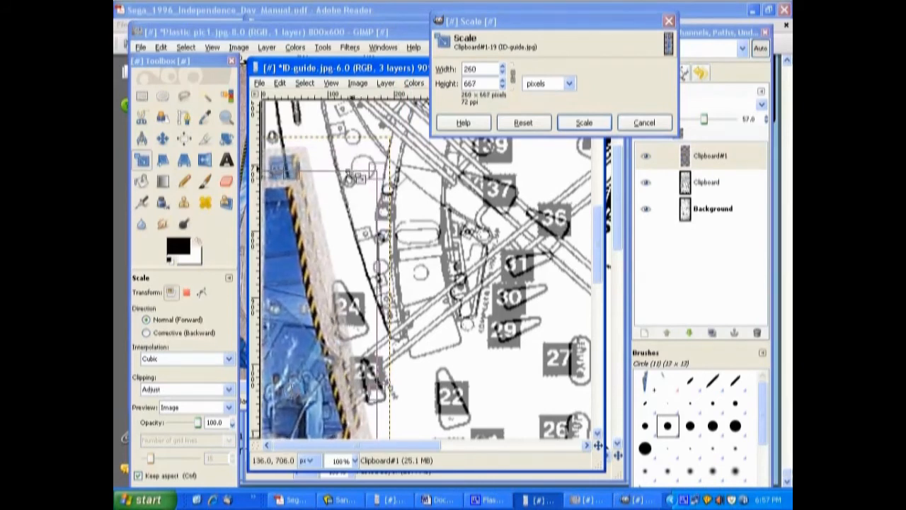
Scale the blue piece layer down to about 260 × 667 pixels
left_click(584, 121)
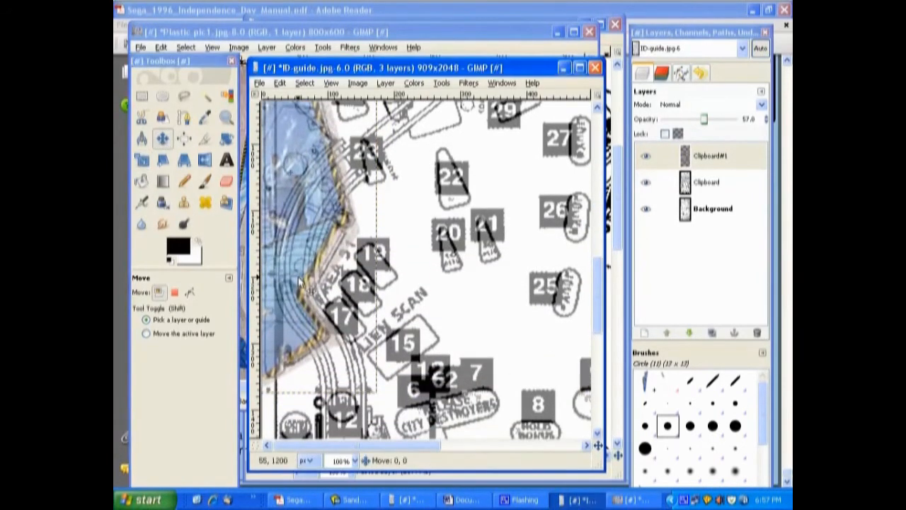
Move the Clipboard#1 layer so its edge runs along the guide lines by posts 23 and 24
left_click_drag(305, 281, 312, 283)
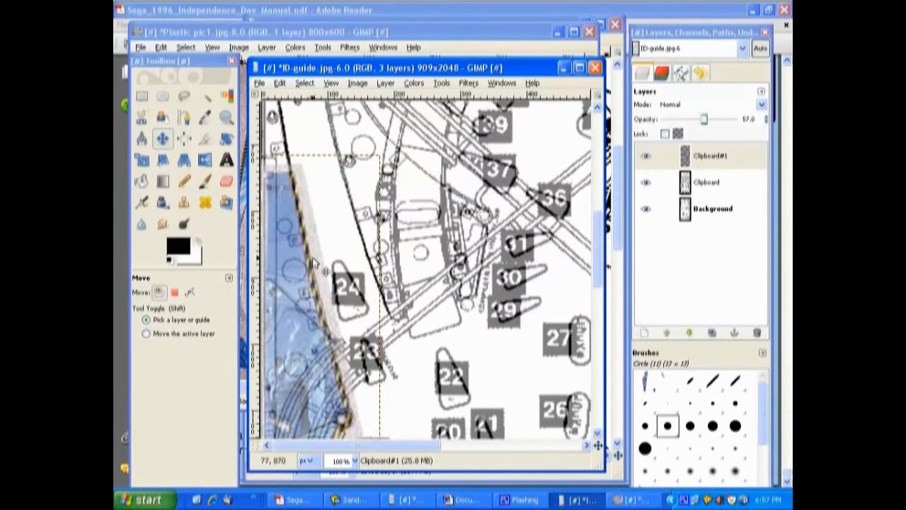
mouse_move(296, 191)
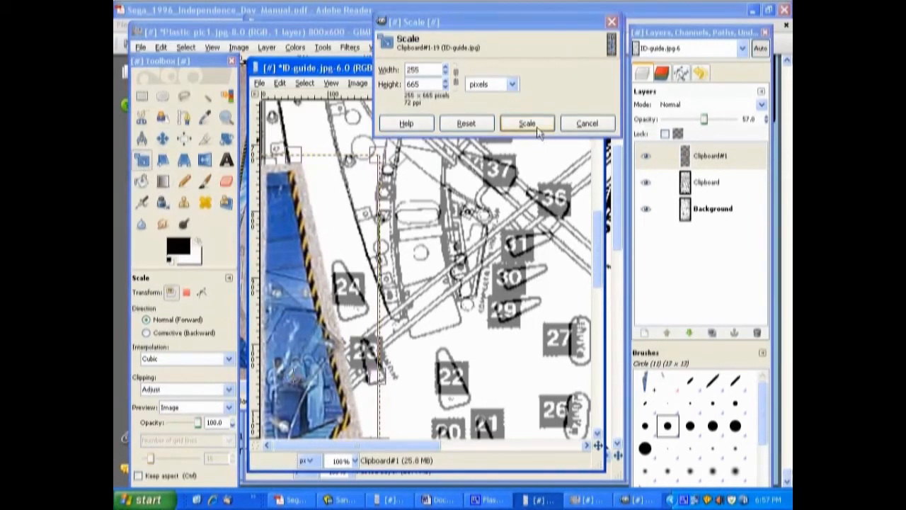
Scale the blue piece layer to about 255 × 665 pixels to better fit the guide lines
left_click(527, 123)
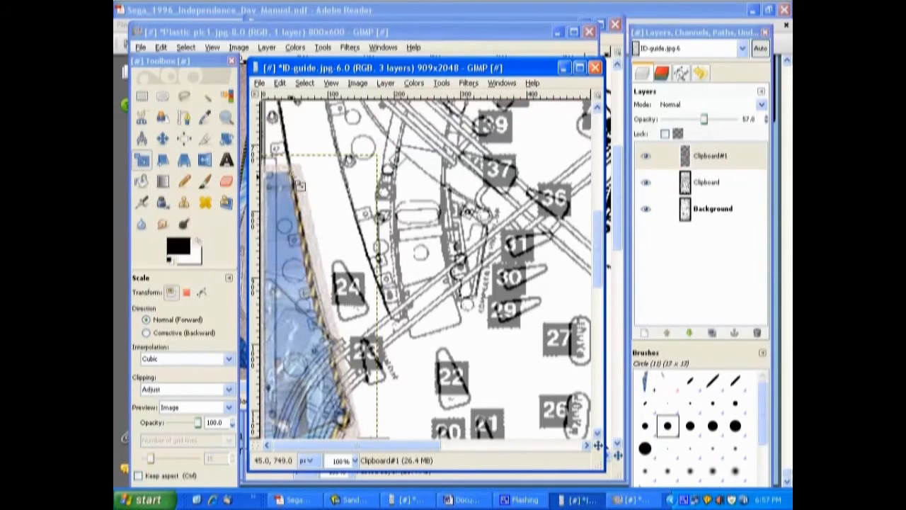
mouse_move(333, 326)
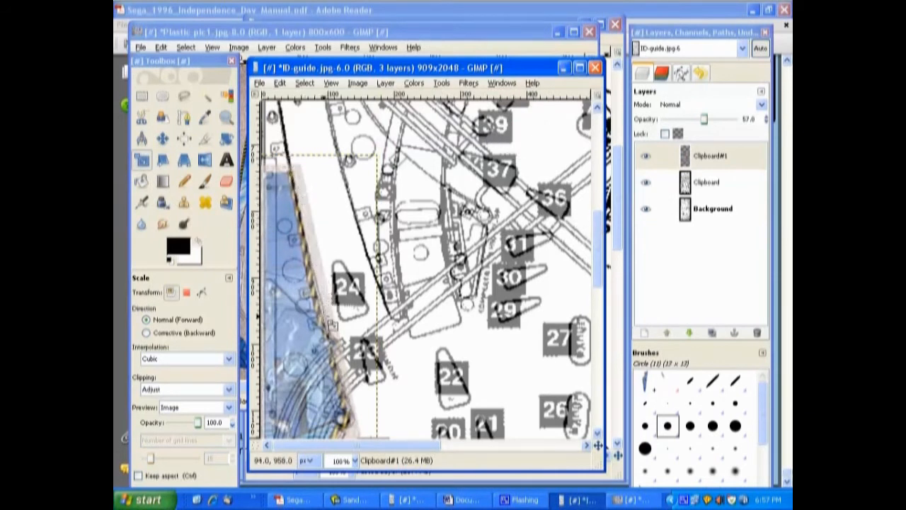
mouse_move(569, 318)
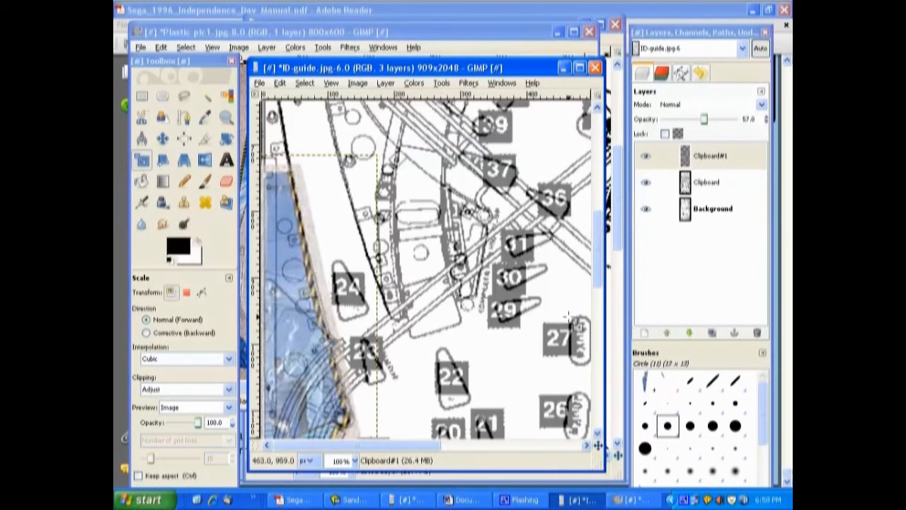
scroll("down", 3)
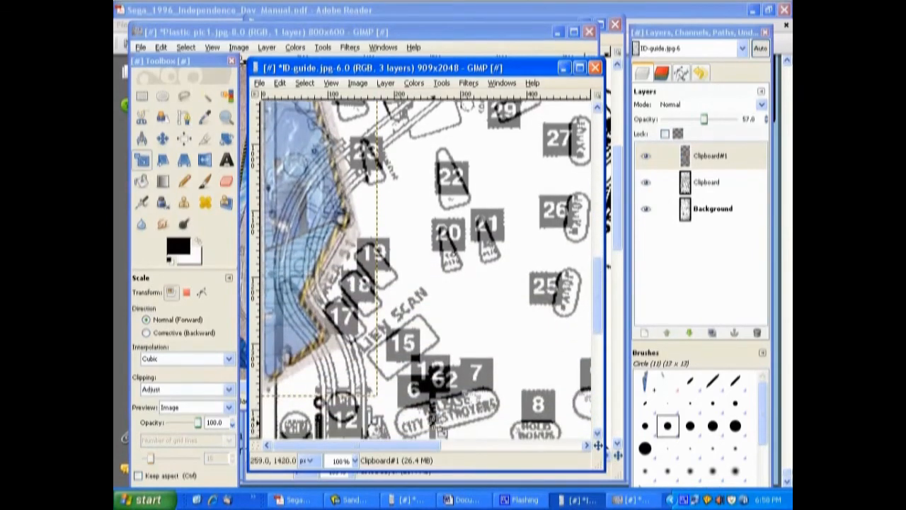
mouse_move(328, 357)
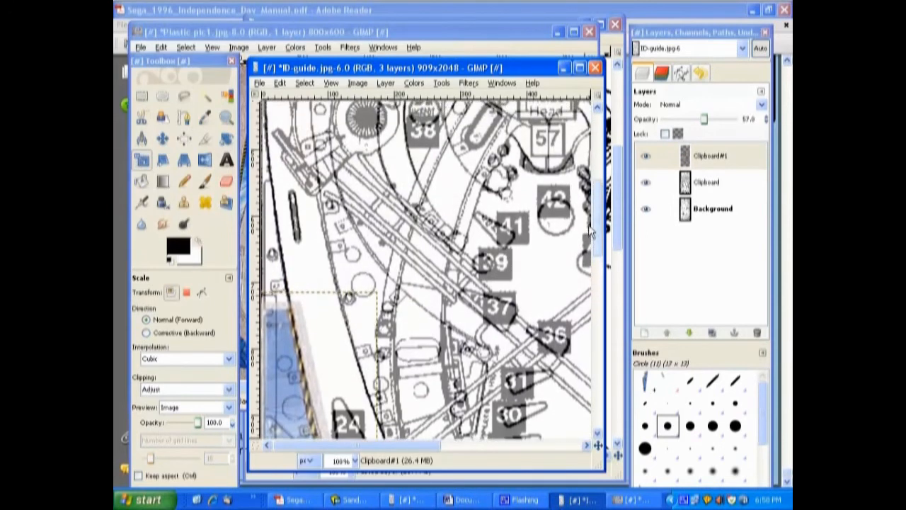
mouse_move(308, 385)
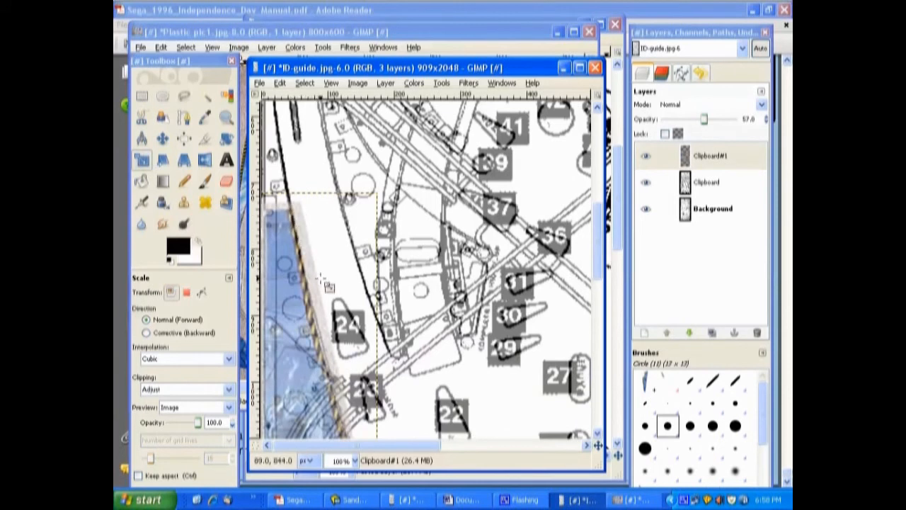
mouse_move(296, 229)
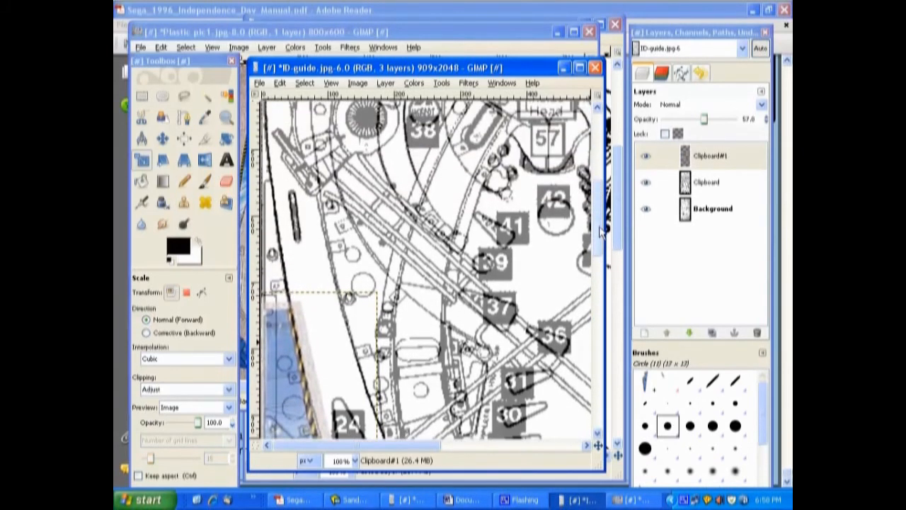
scroll("down", 3)
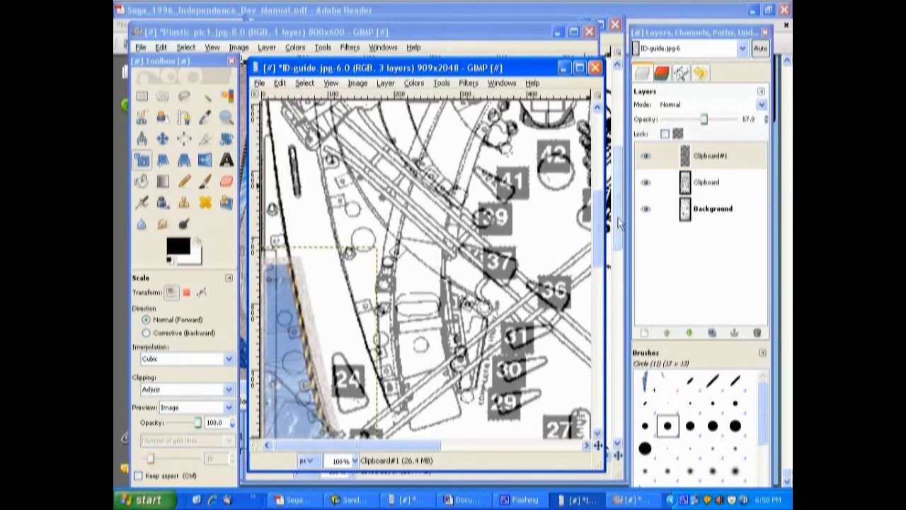
mouse_move(371, 124)
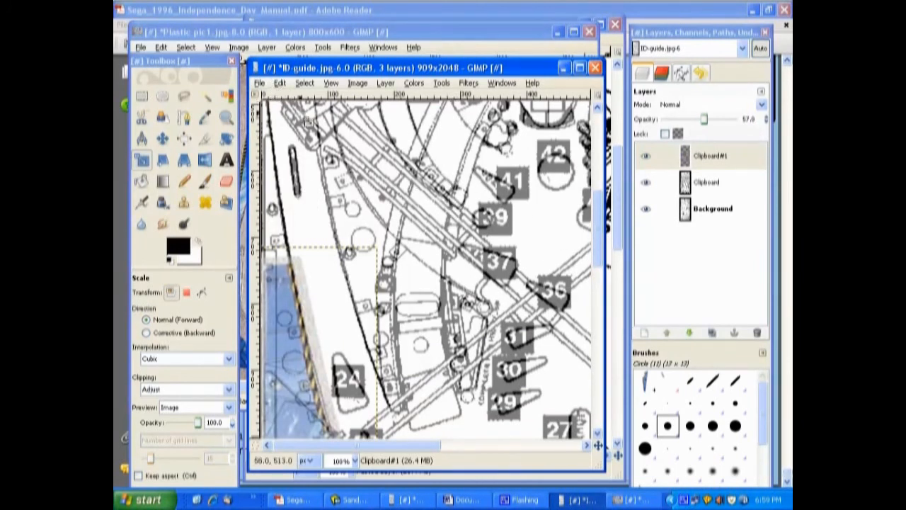
mouse_move(470, 276)
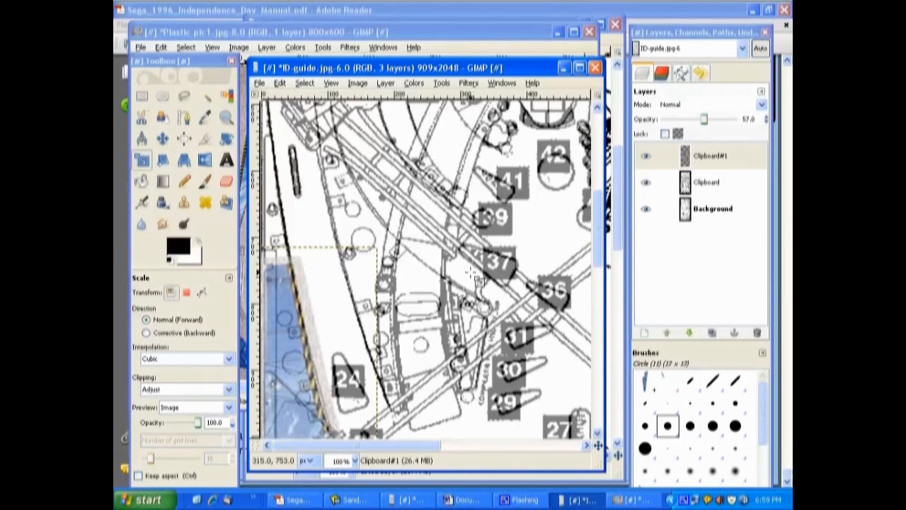
mouse_move(432, 255)
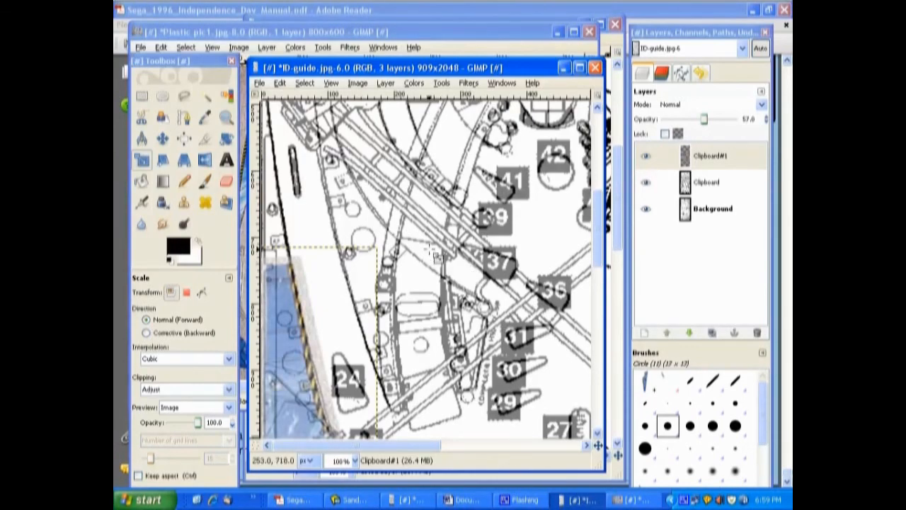